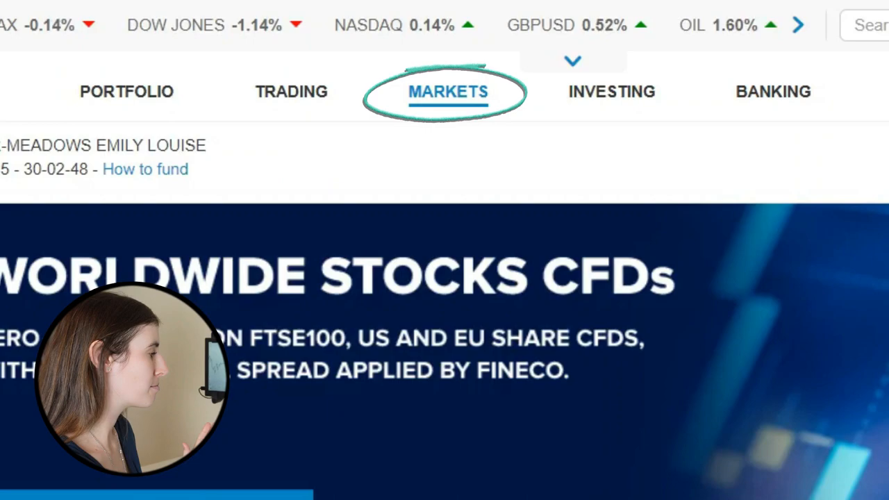
Step: Switch the Most popular securities list from shares to the Futures category
{"action": "left_click", "coordinate": [772, 91]}
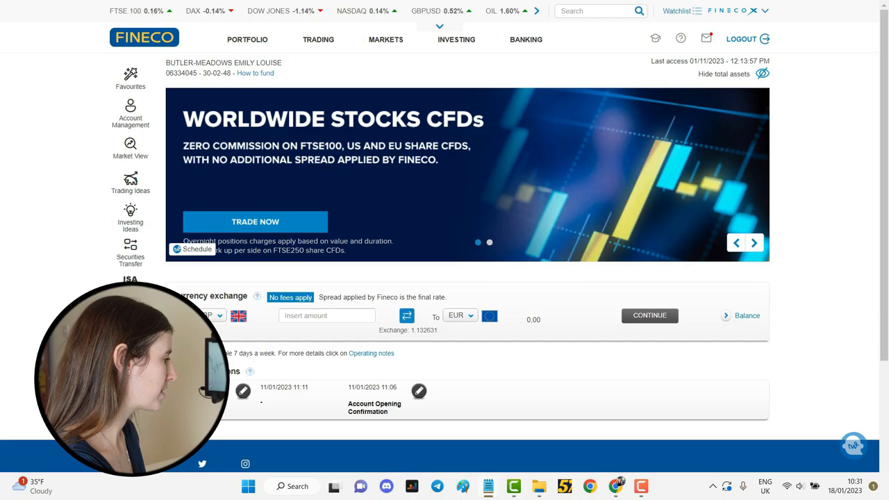
{"action": "scroll", "scroll_direction": "down", "scroll_amount": 3}
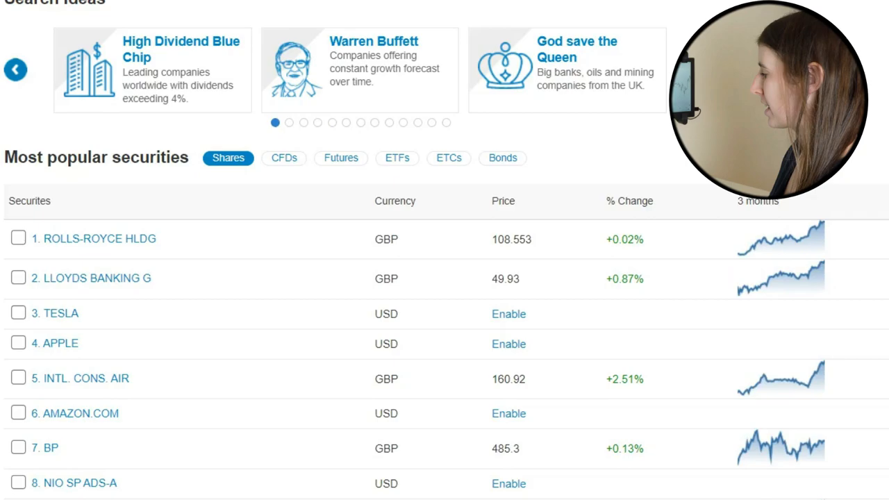
{"action": "scroll", "scroll_direction": "down", "scroll_amount": 3}
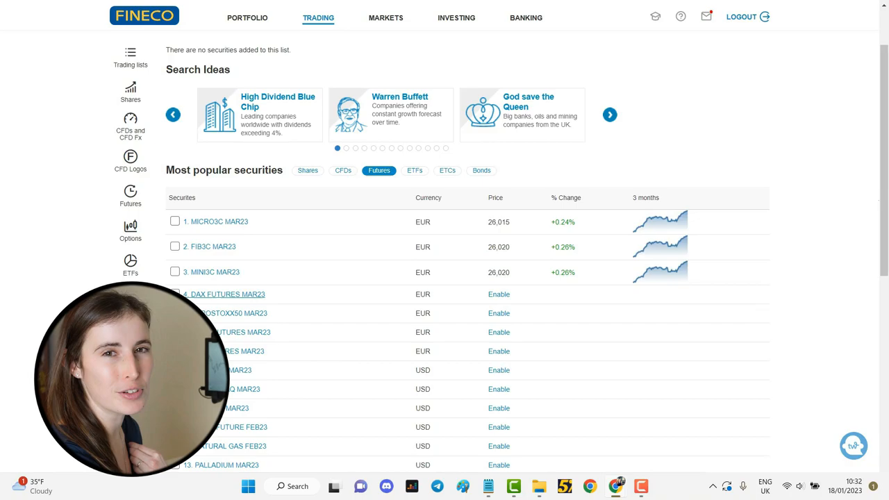
{"action": "left_click", "coordinate": [480, 170]}
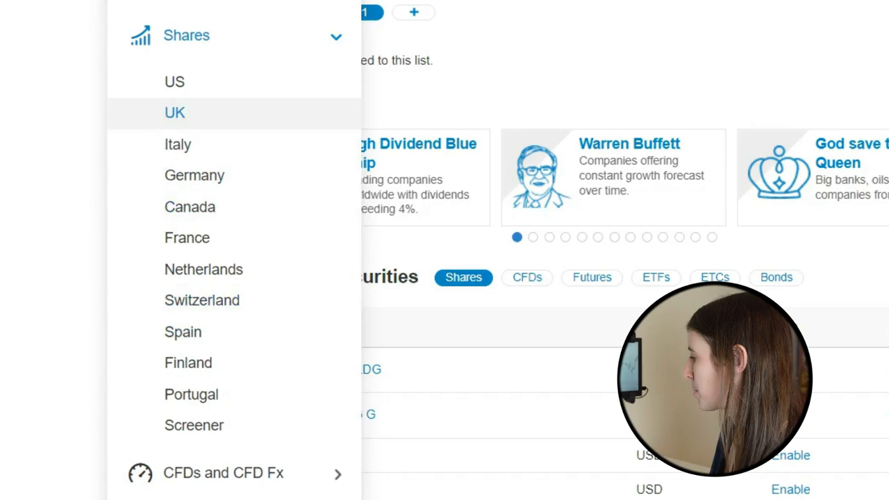
Step: Expand CFDs and CFD Fx, choose UK Shares and reach the Barclays snapshot
{"action": "left_click", "coordinate": [223, 472]}
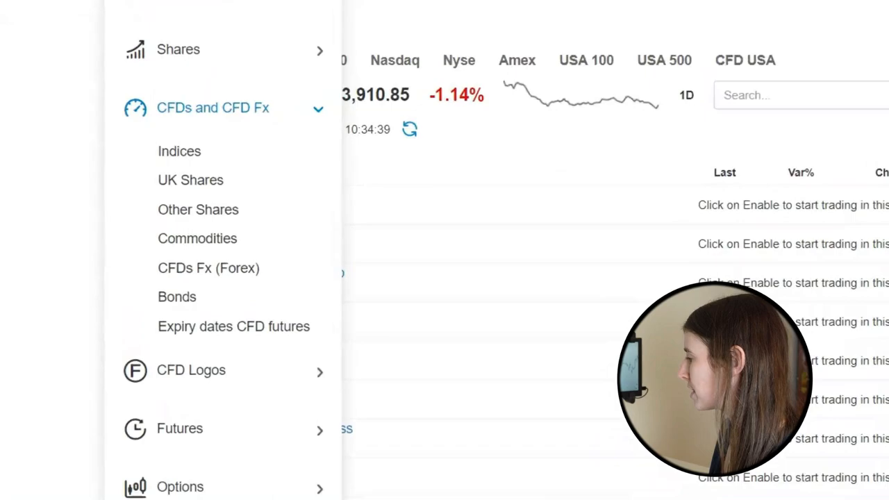
{"action": "left_click", "coordinate": [190, 181]}
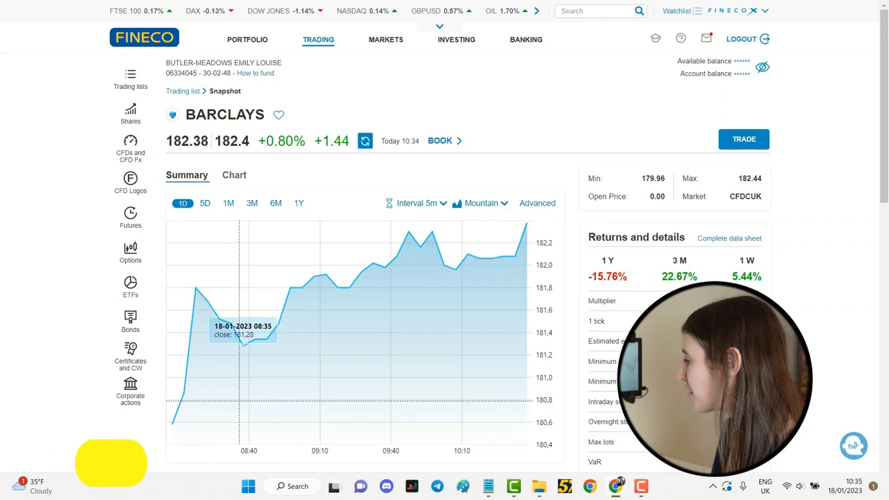
{"action": "mouse_move", "coordinate": [425, 237]}
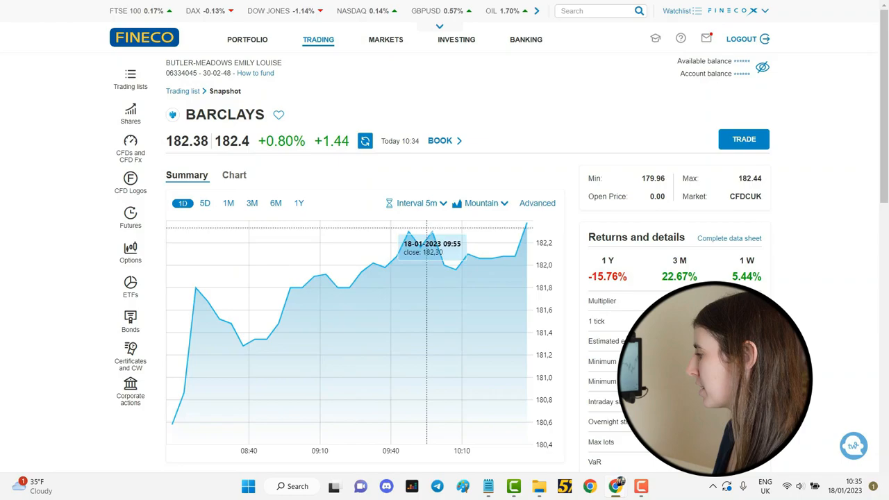
Step: Show the Barclays chart as 1h-interval candlesticks and reveal the details below
{"action": "left_click", "coordinate": [227, 203]}
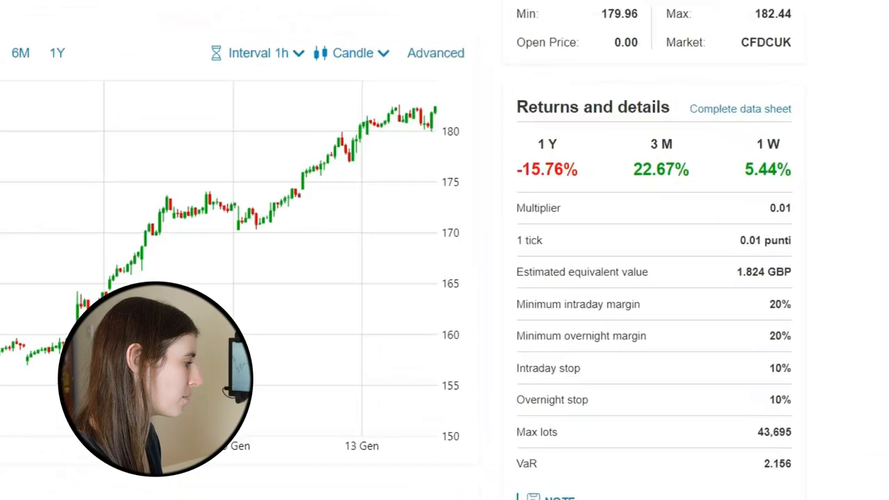
{"action": "scroll", "scroll_direction": "down", "scroll_amount": 3}
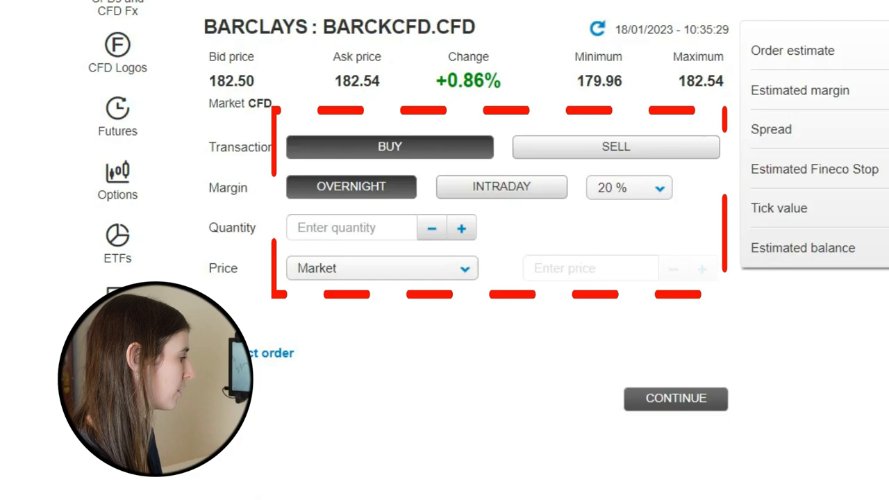
Step: Bring up the Barclays CFD order ticket via TRADE
{"action": "left_click", "coordinate": [381, 268]}
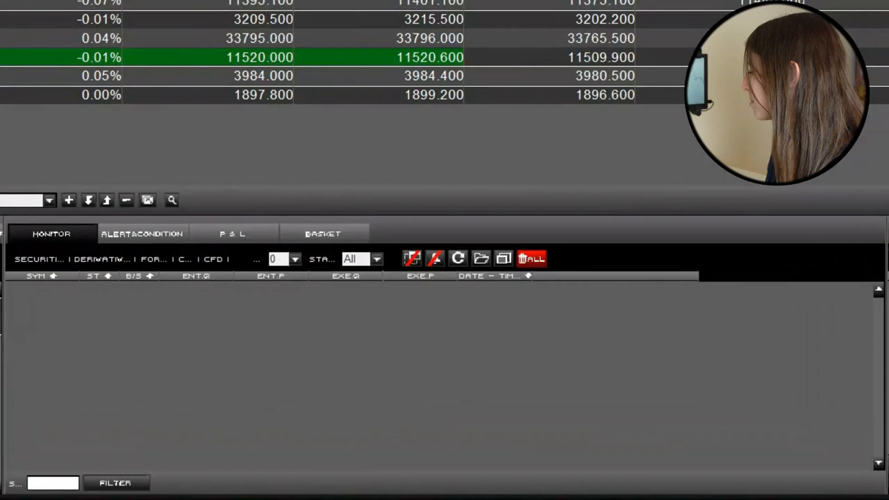
Step: Show the P&L view in PowerDesk's lower panel next to Monitor
{"action": "left_click", "coordinate": [234, 233]}
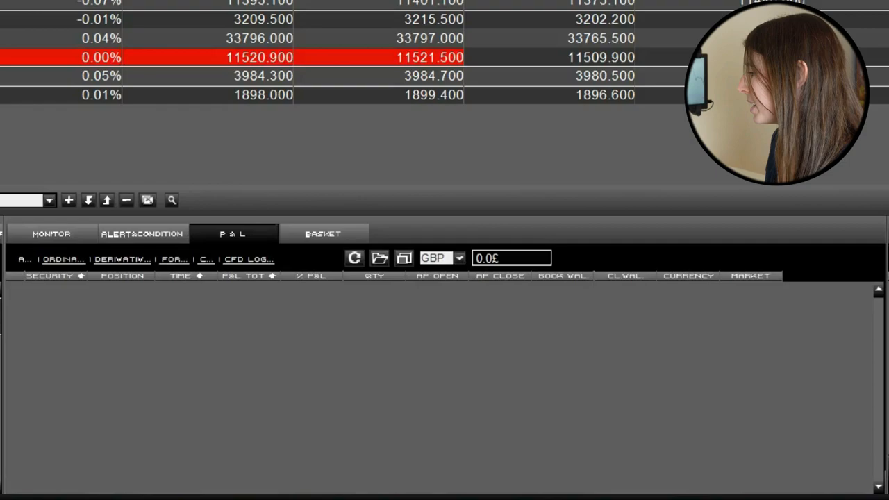